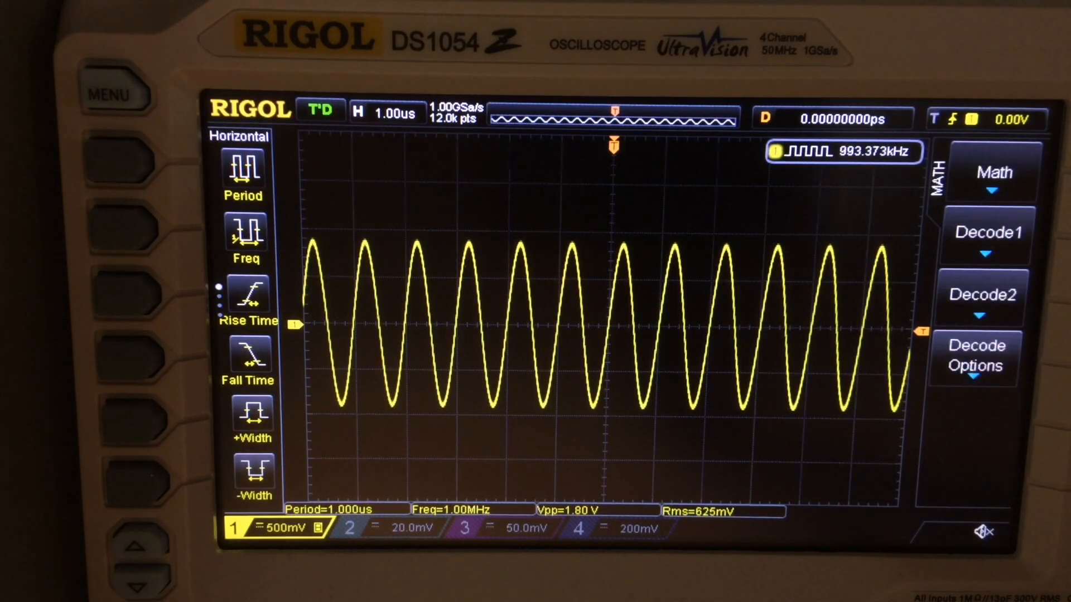
- Turn on the FFT math spectrum of CH1, showing a single 1 MHz peak
left_click(990, 171)
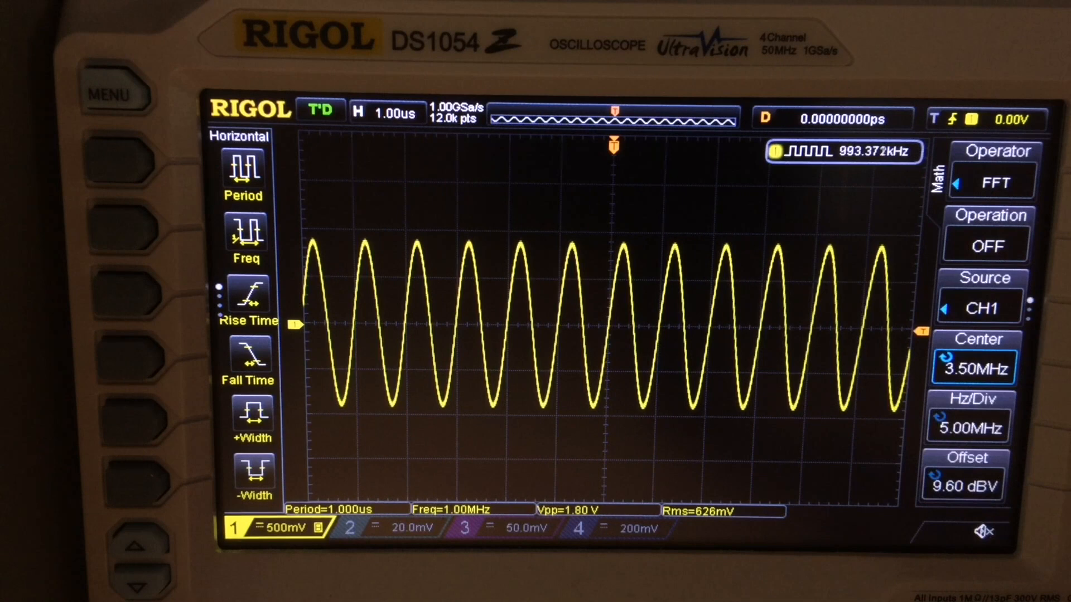
left_click(986, 244)
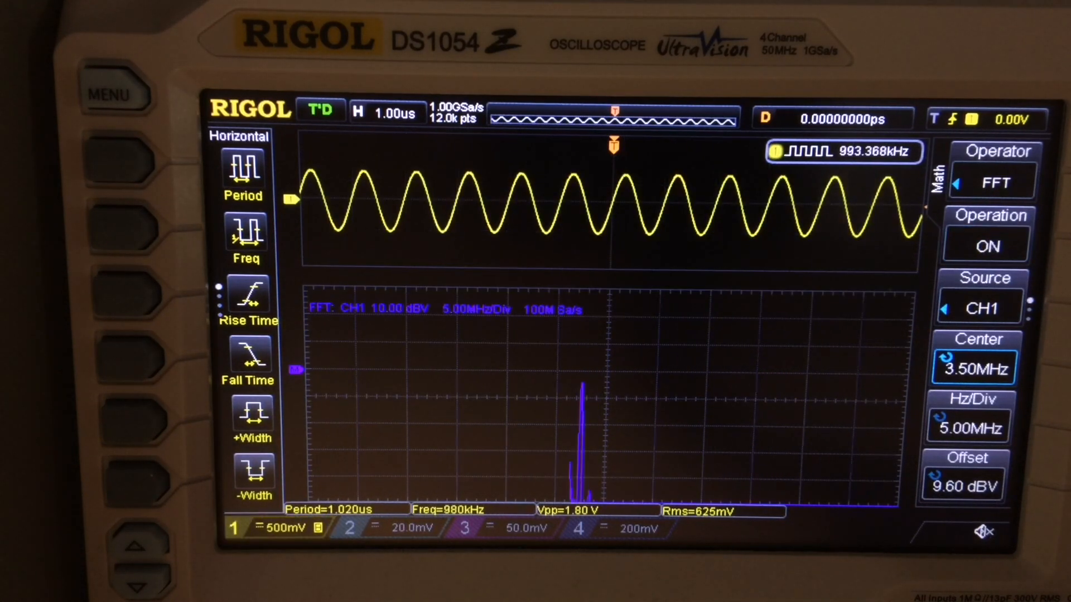